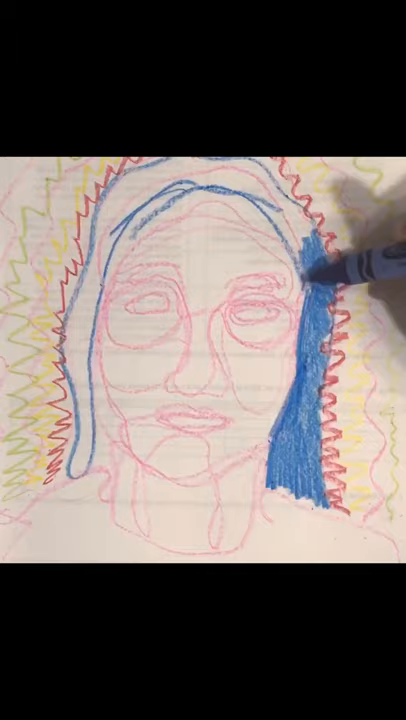
{"action": "left_click_drag", "start_coordinate": [310, 250], "coordinate": [120, 480]}
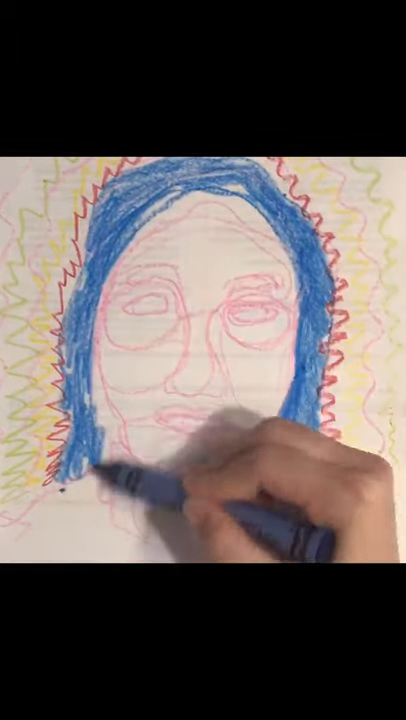